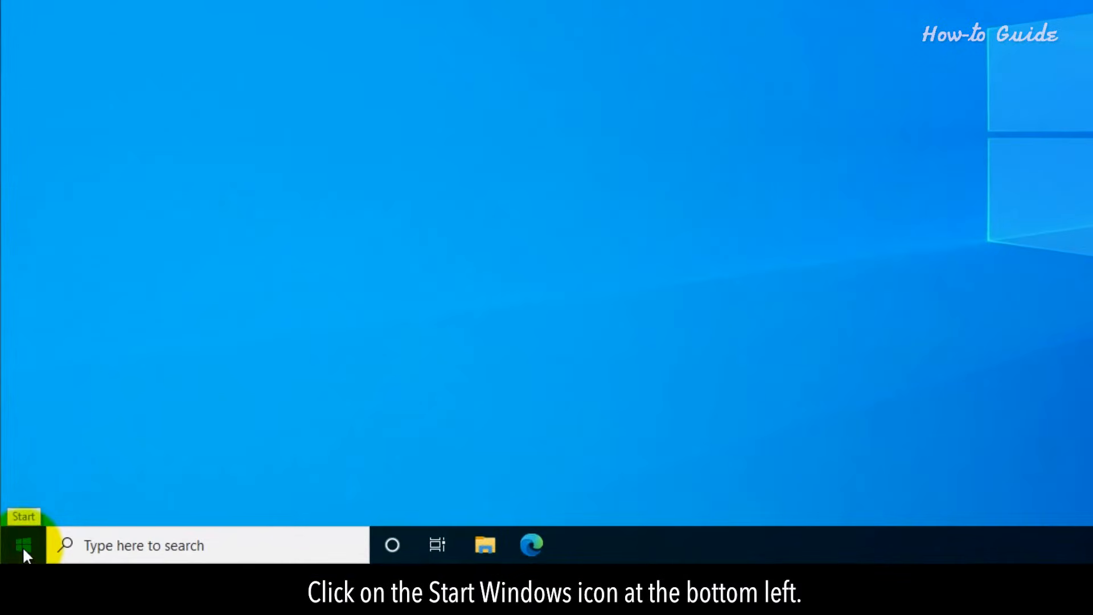
- Launch Windows Settings from the Start menu
left_click(14, 544)
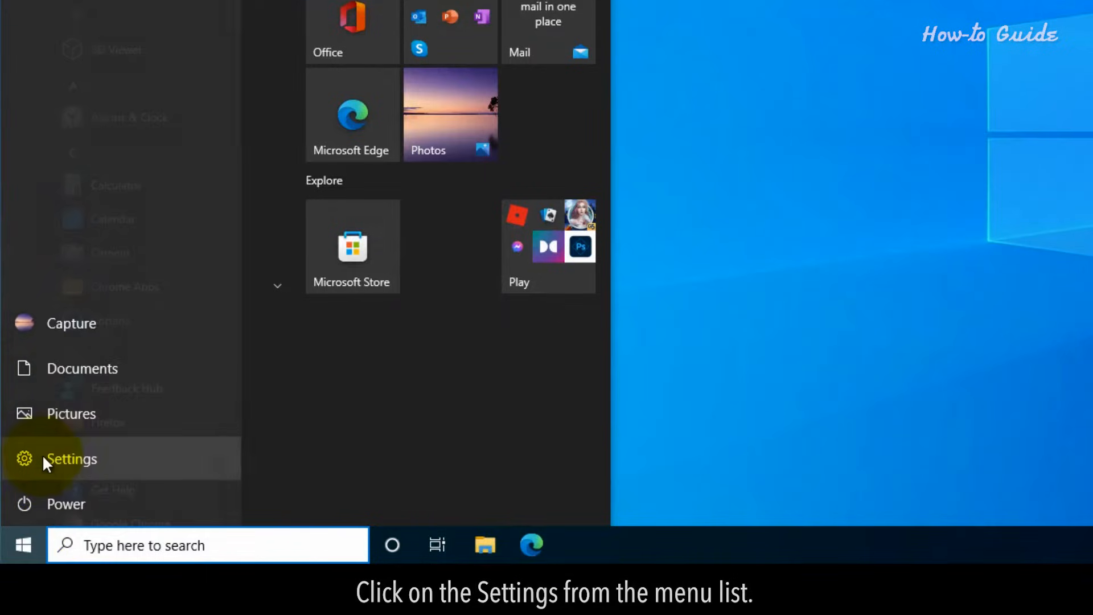
left_click(70, 459)
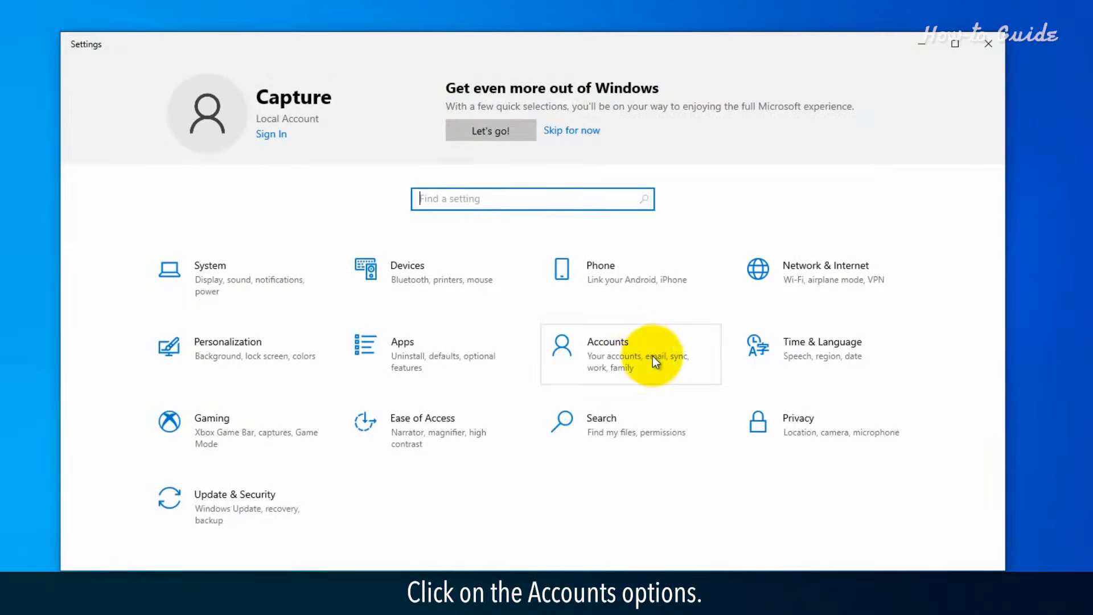
- Show 2nd User's options under Accounts > Family & other users
left_click(630, 354)
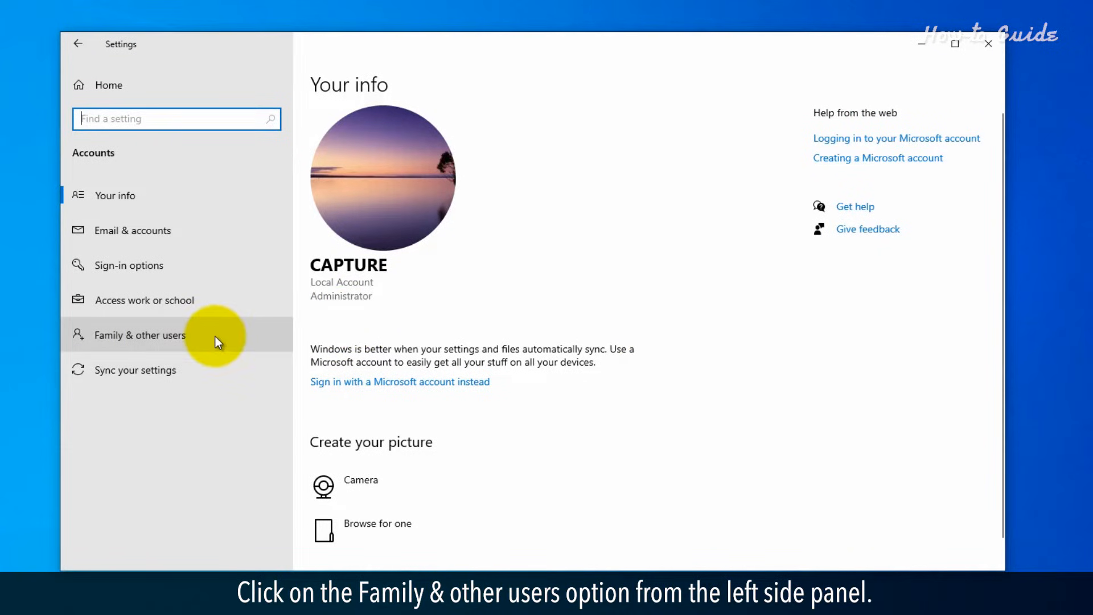
left_click(139, 334)
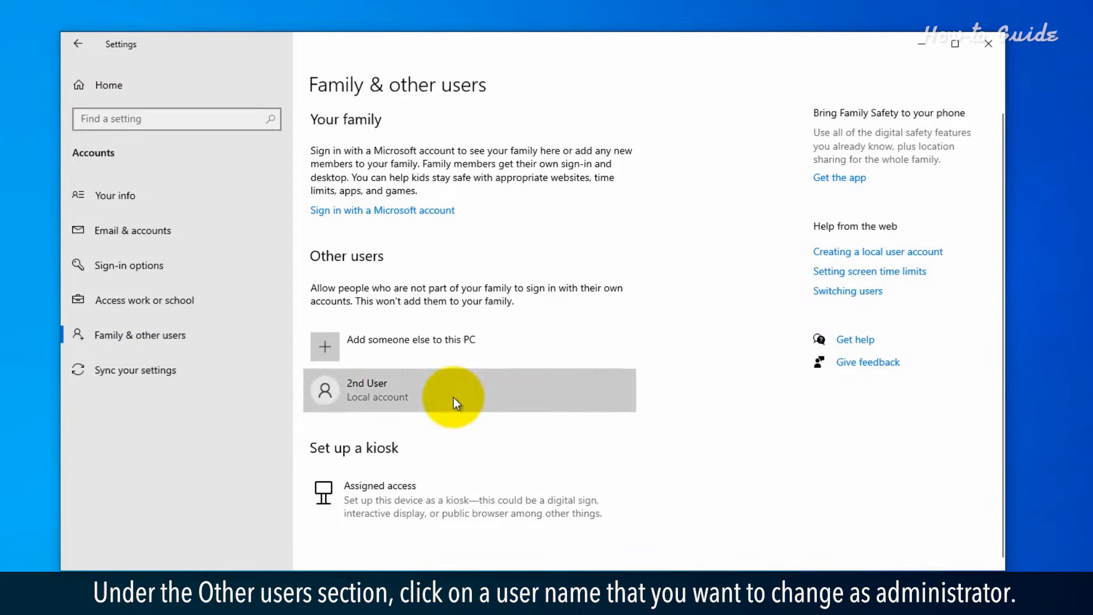
left_click(454, 391)
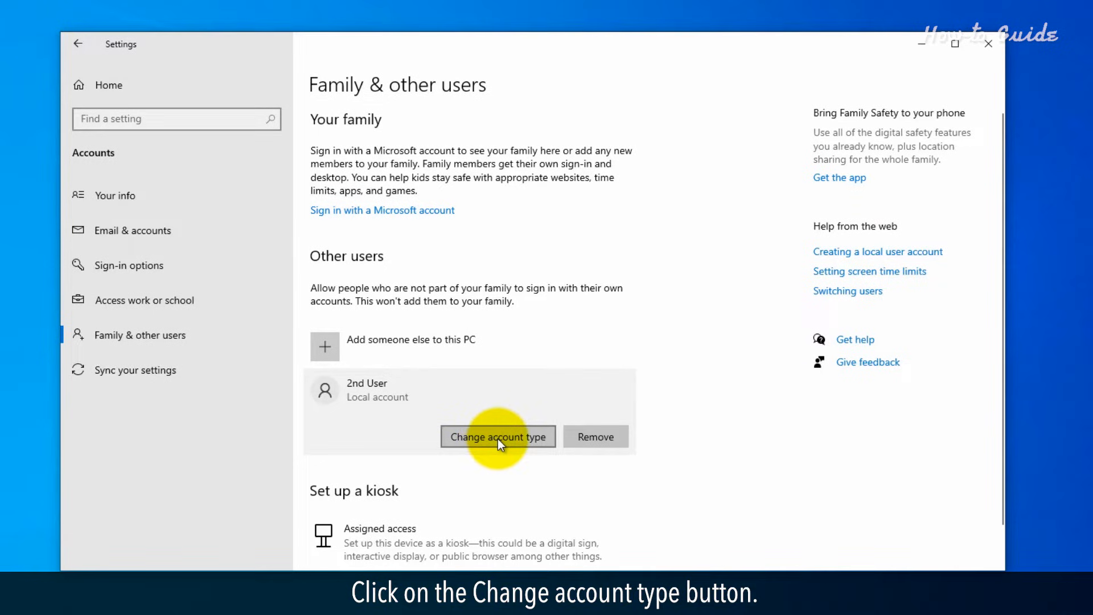
left_click(498, 437)
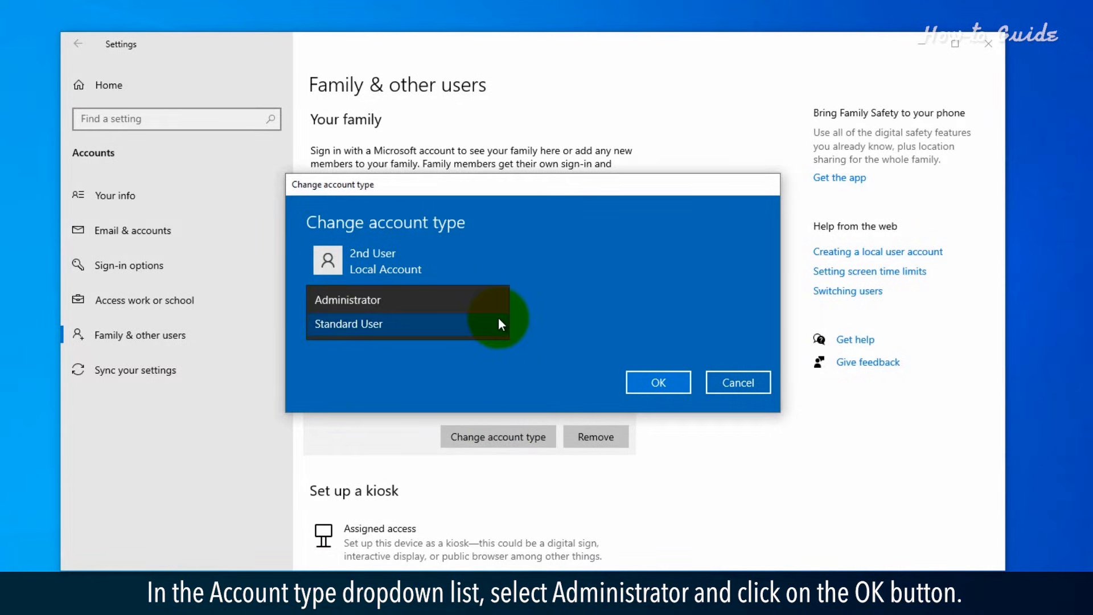
left_click(346, 300)
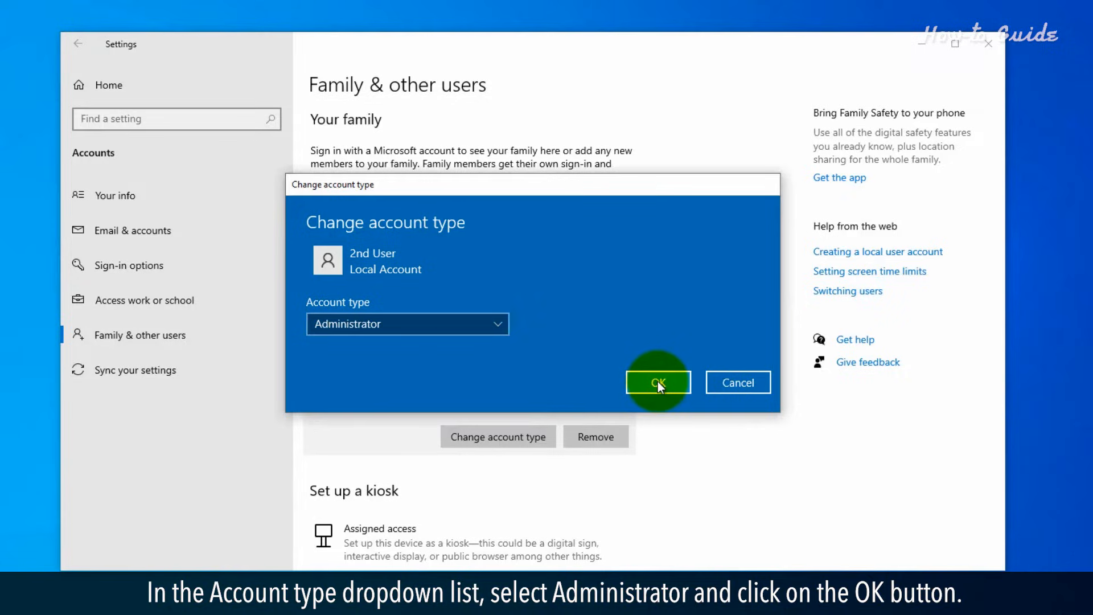
left_click(657, 383)
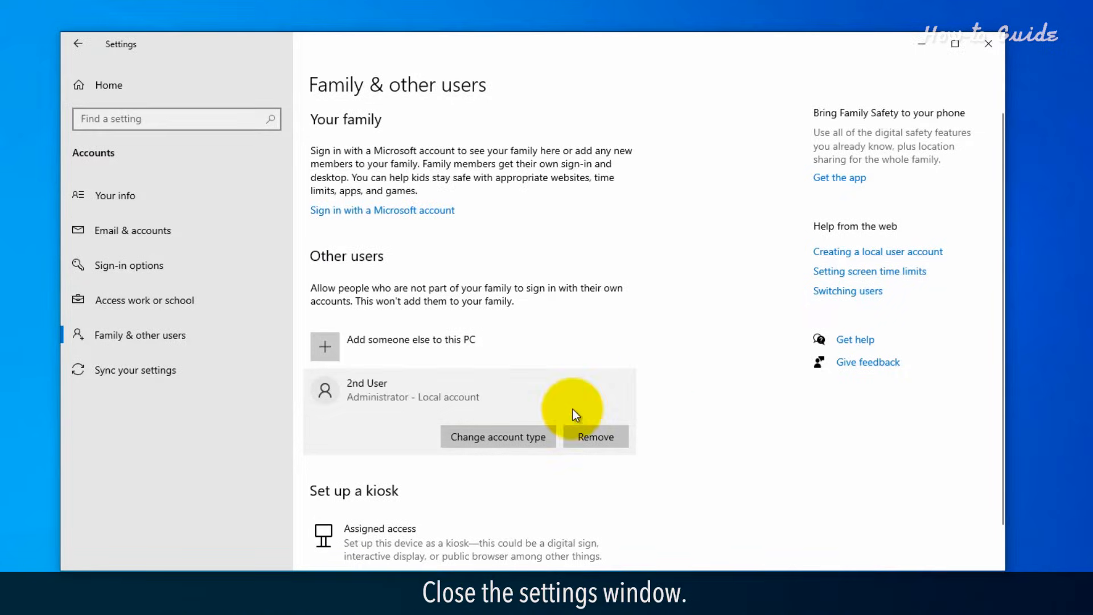
left_click(988, 43)
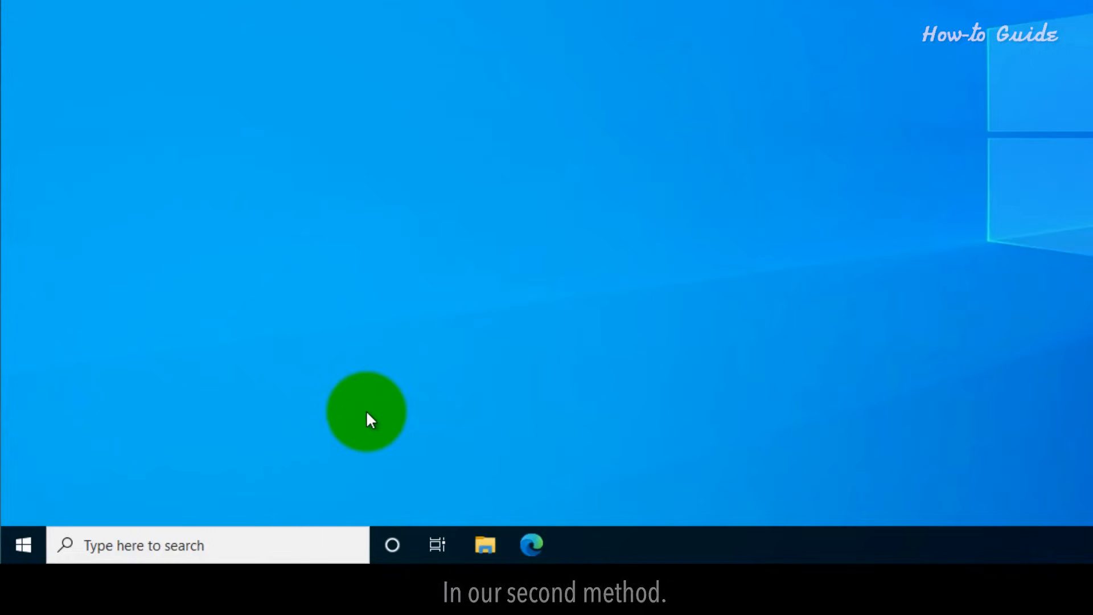
- Search for 'control panel' from the taskbar and launch Control Panel
left_click(207, 545)
type("control panel")
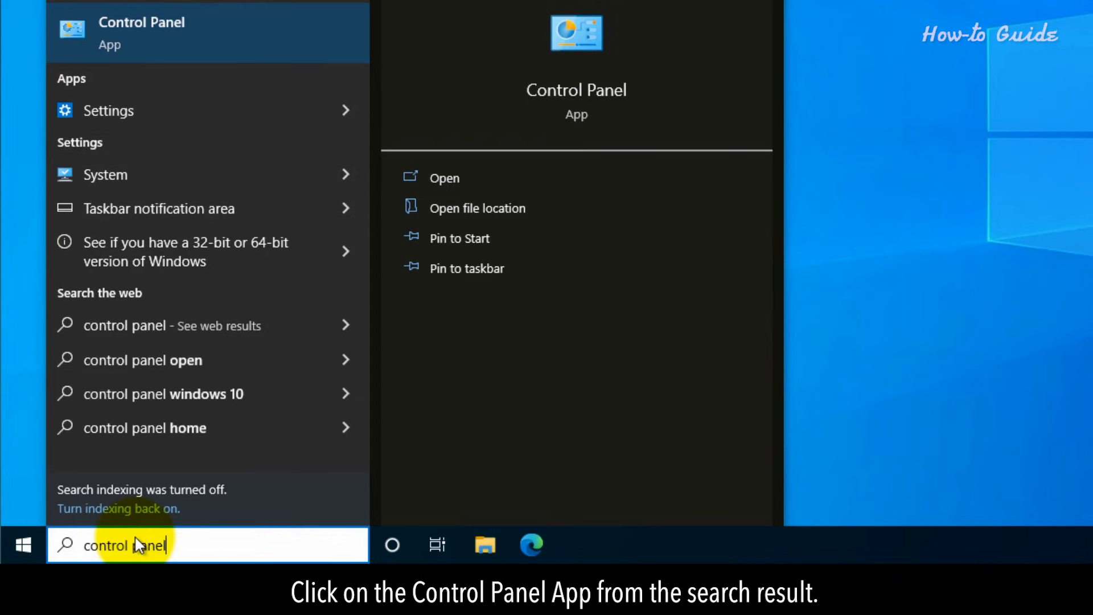
left_click(209, 33)
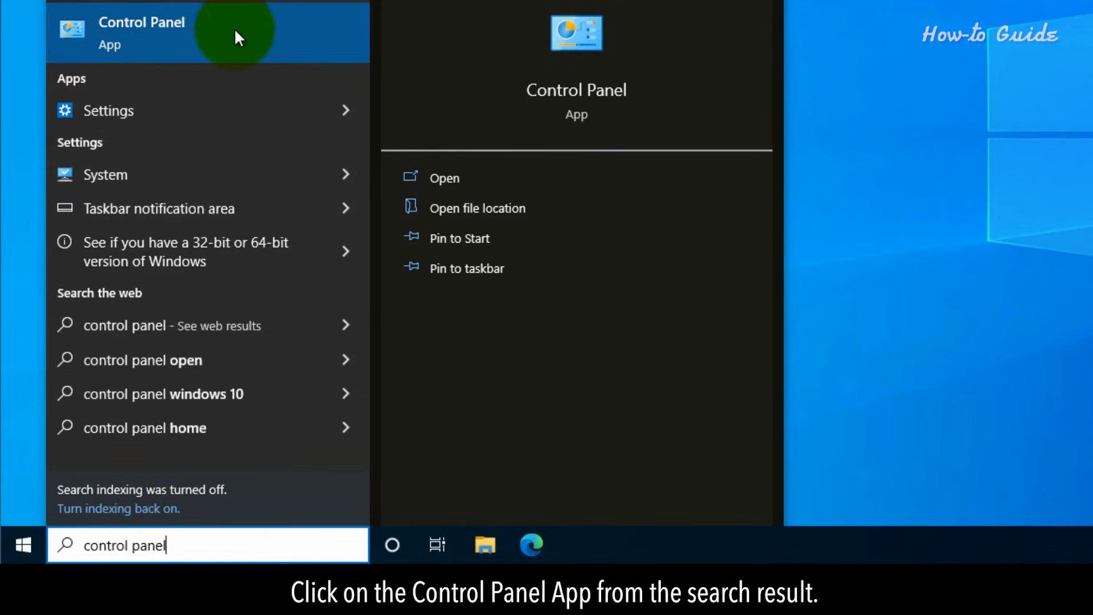
left_click(142, 32)
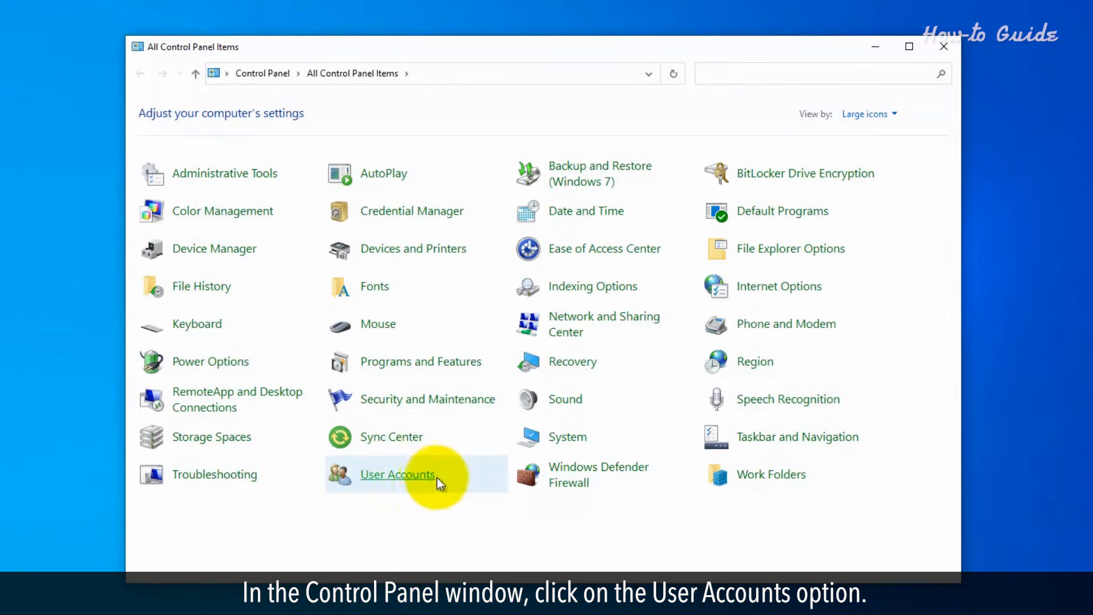
- Reach Change Account Type for 2nd User via User Accounts > Manage another account
left_click(398, 474)
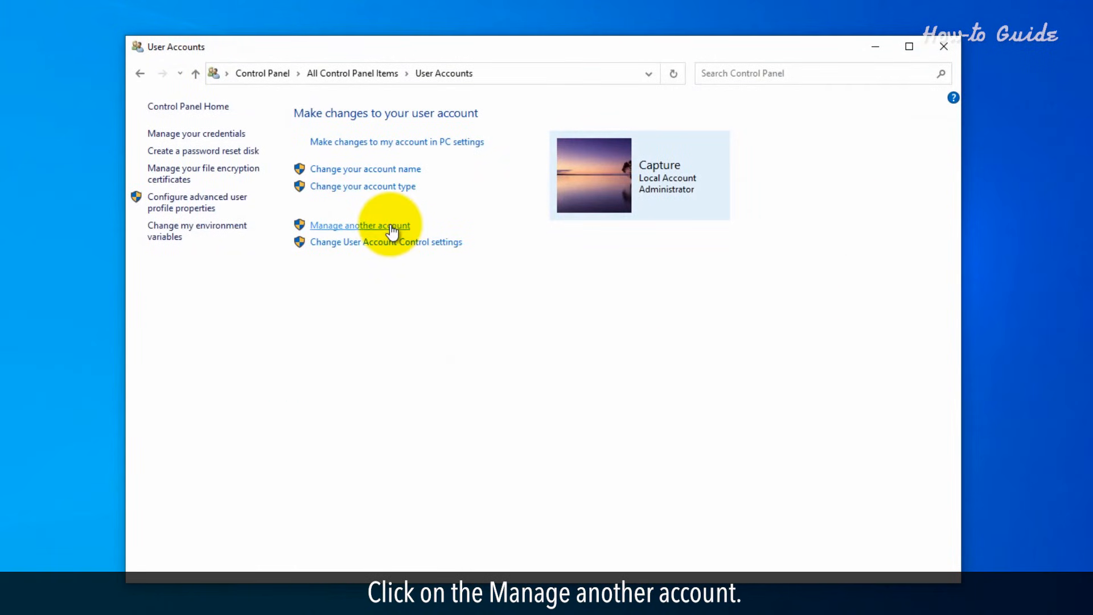
left_click(360, 225)
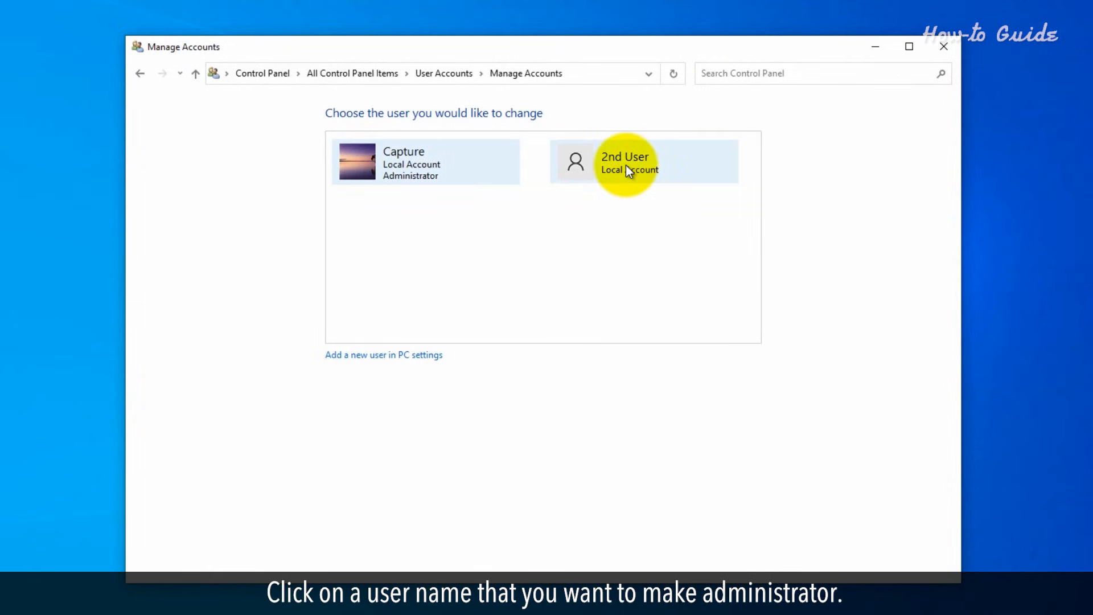
left_click(624, 161)
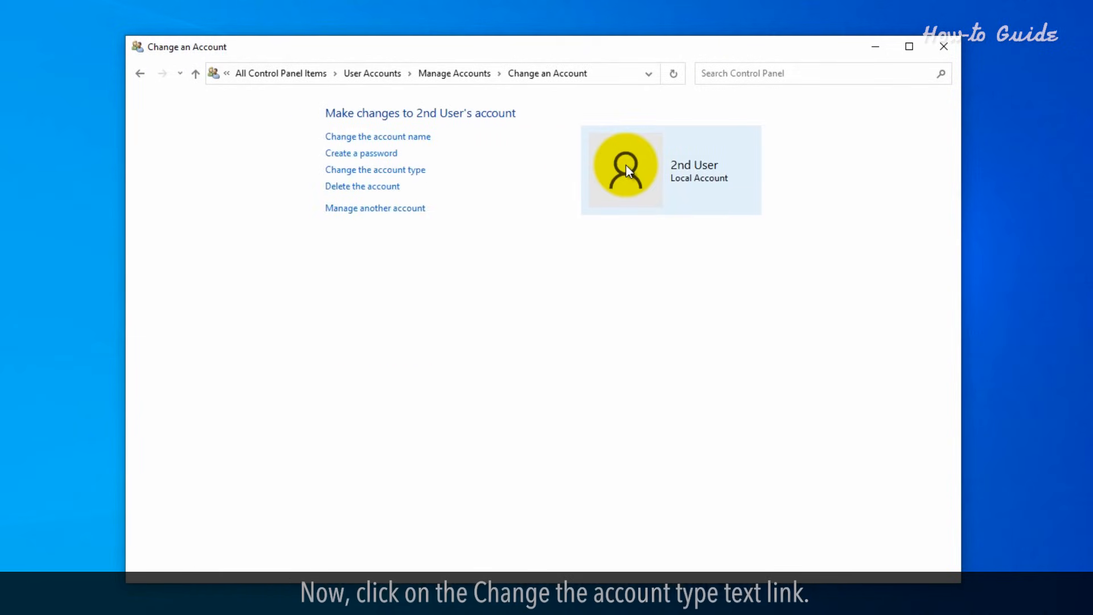
mouse_move(459, 173)
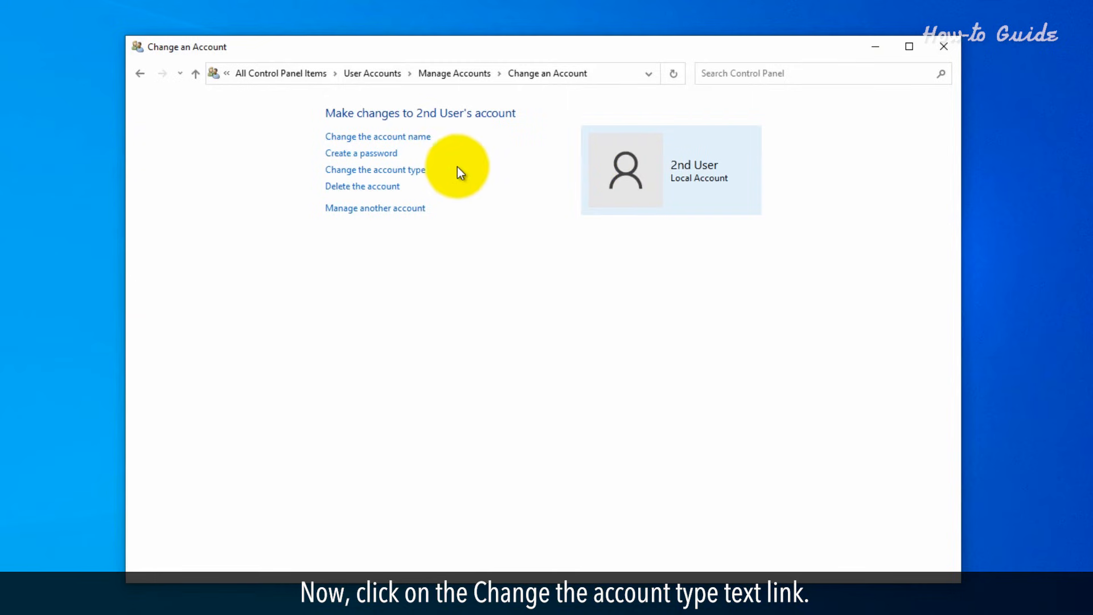
mouse_move(416, 178)
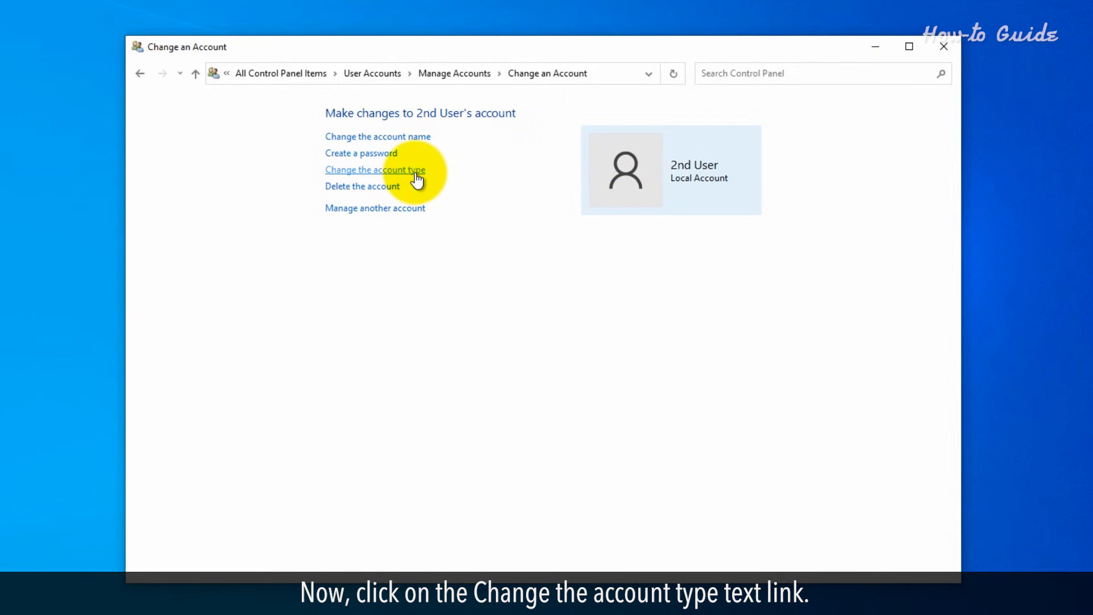
left_click(375, 169)
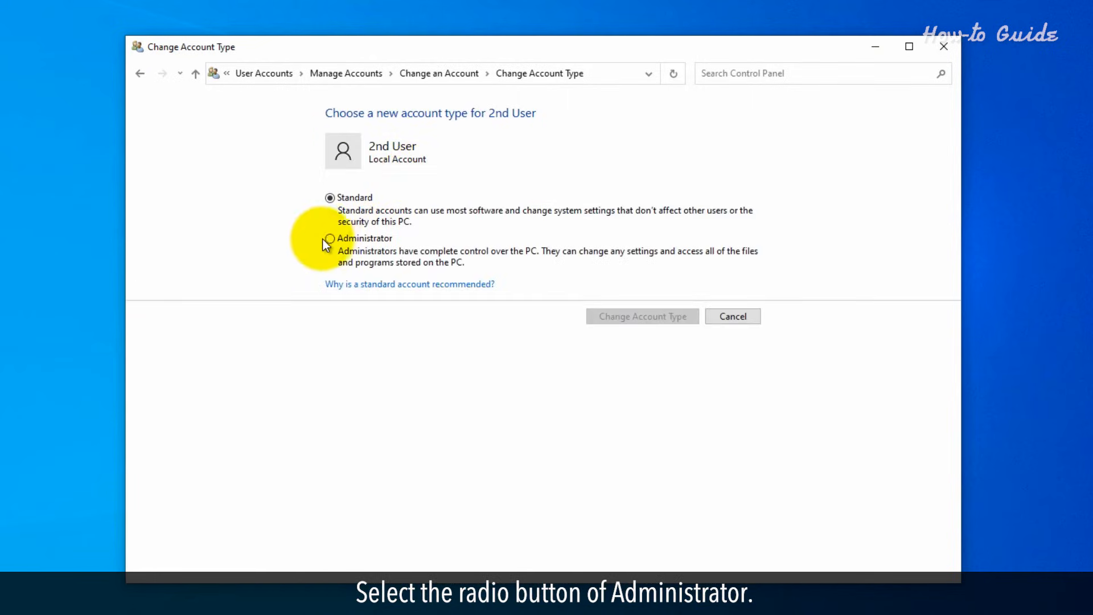
- Select Administrator for 2nd User and apply the Change Account Type
left_click(329, 238)
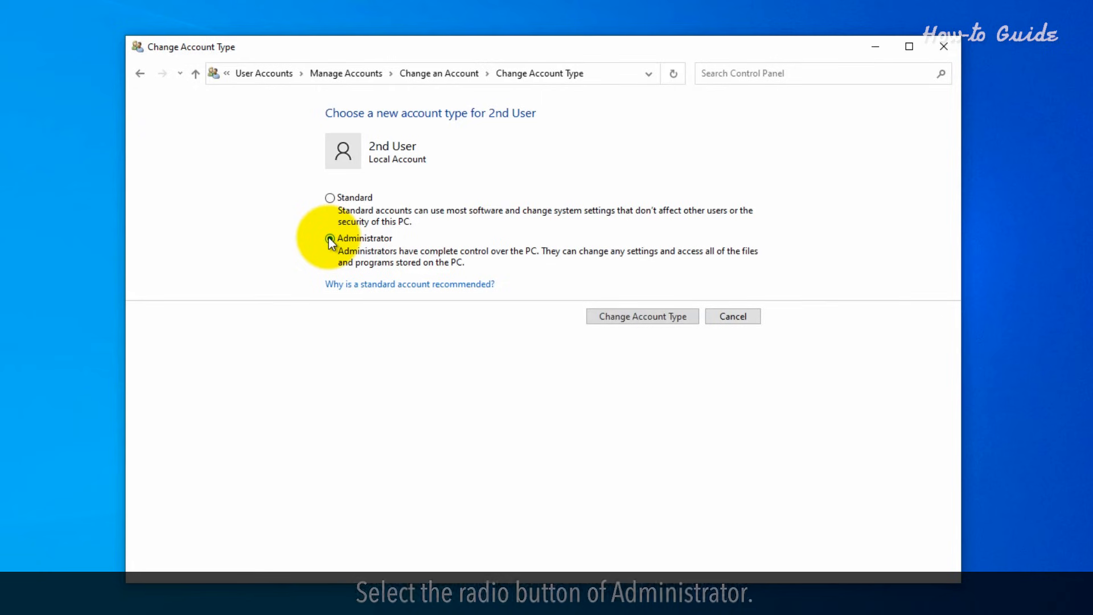
left_click(329, 238)
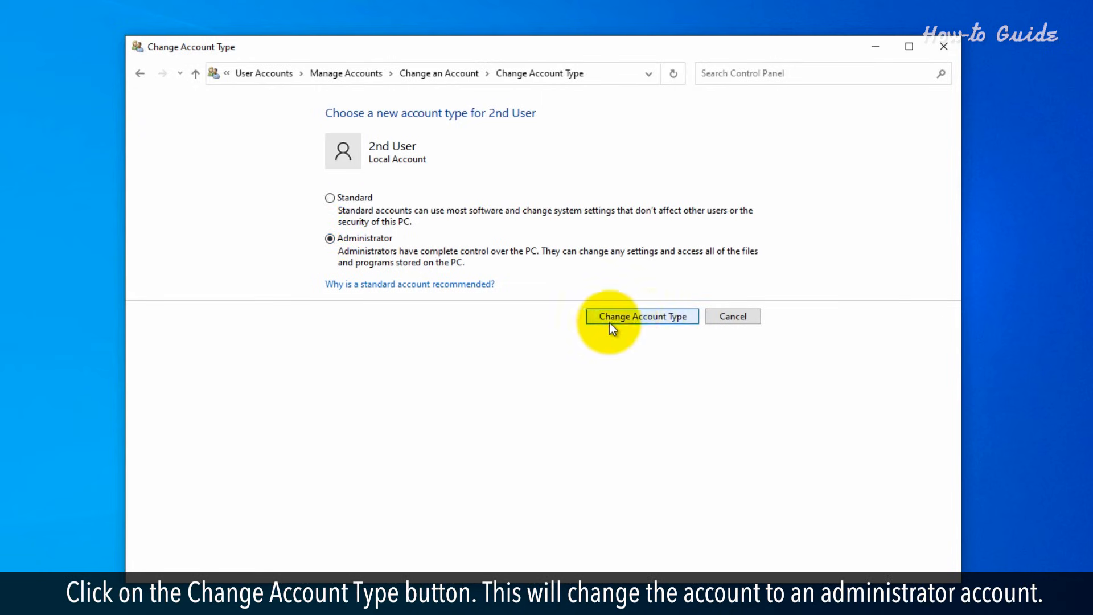
left_click(641, 316)
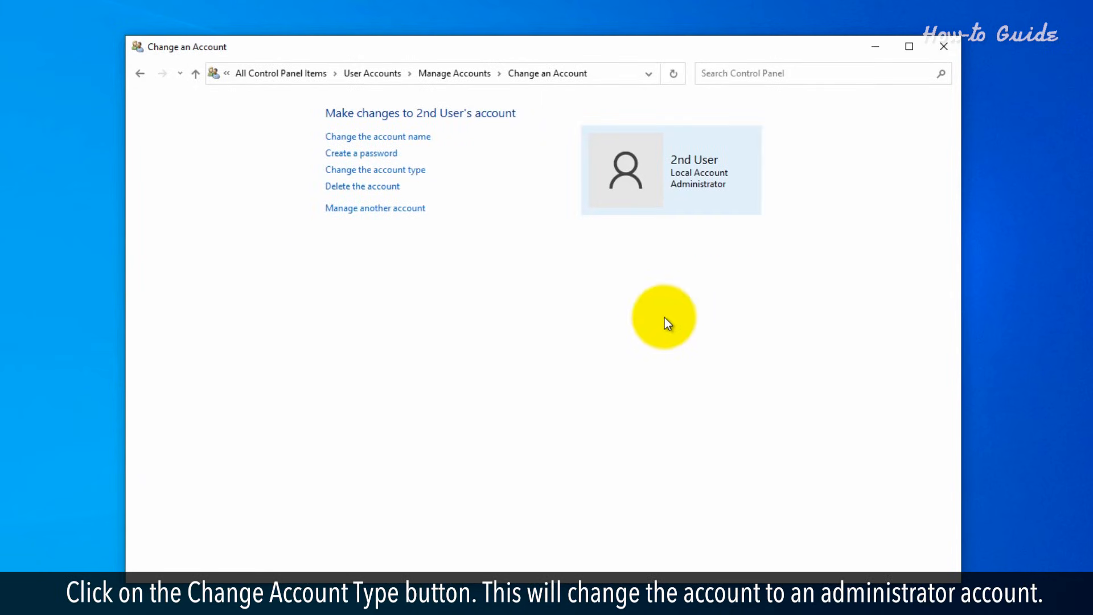
mouse_move(710, 183)
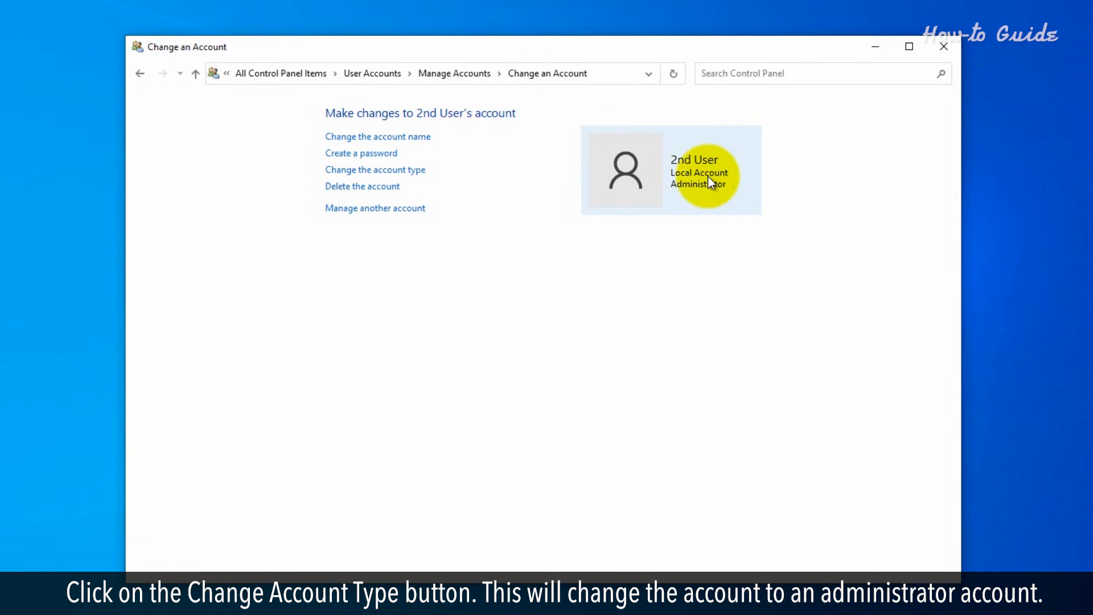
mouse_move(713, 209)
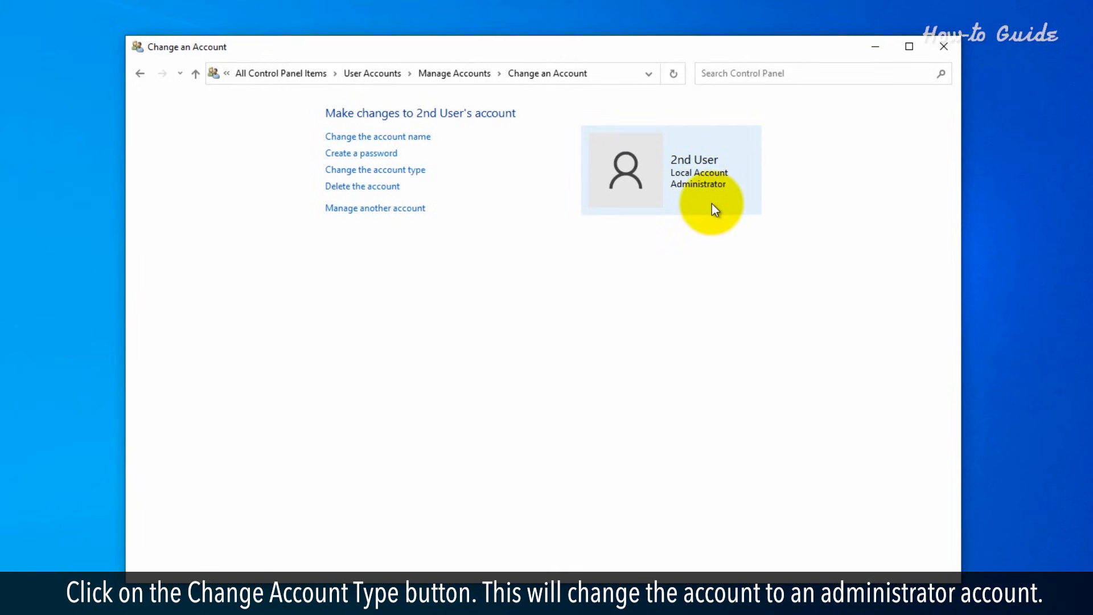